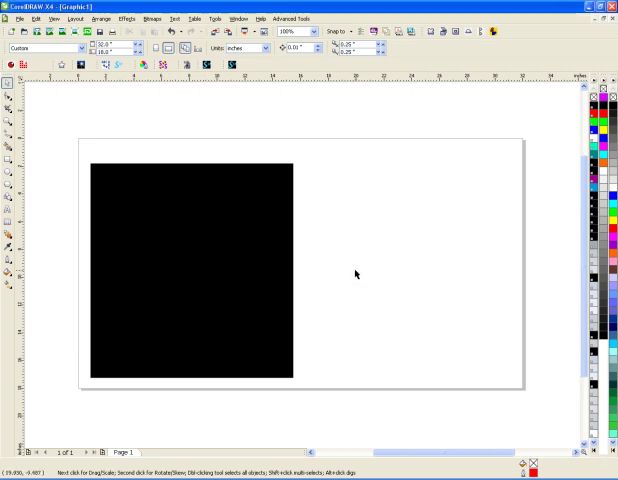
mouse_move(56, 194)
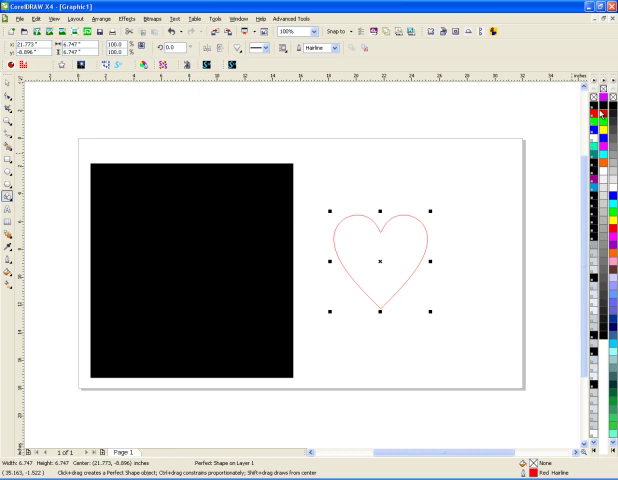
- Fill the heart beside the black square with bright green from the palette
click(604, 108)
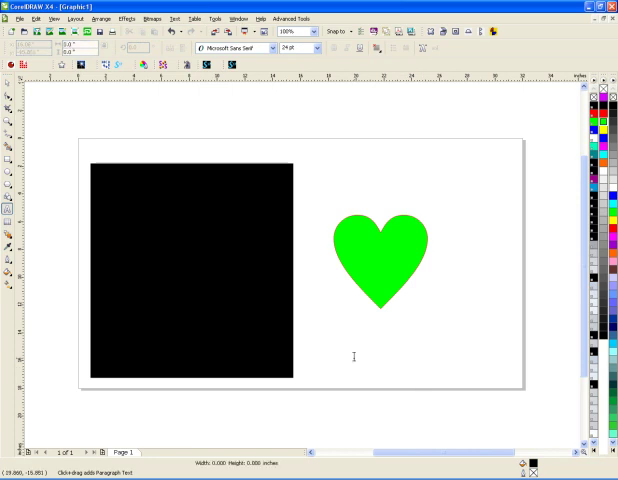
- Add the text 'Synergy 17' below the green heart
click(356, 356)
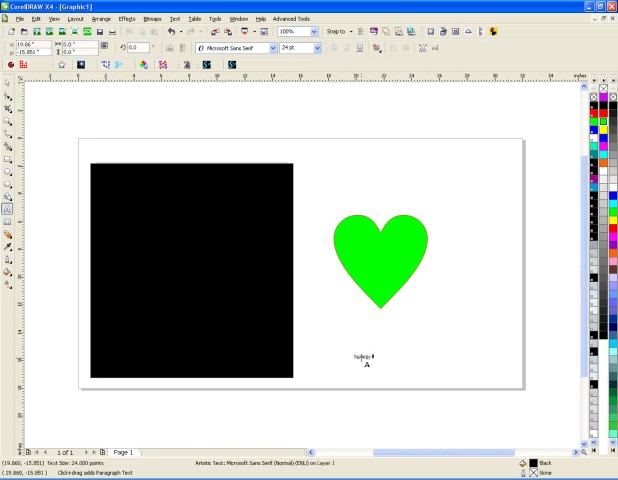
click(360, 356)
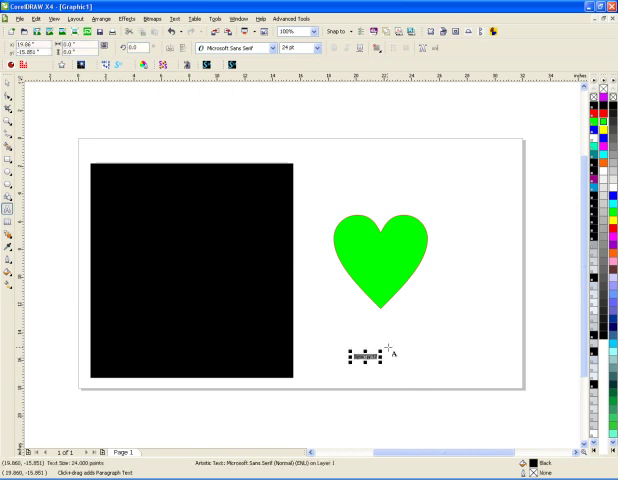
text(Synergy 17)
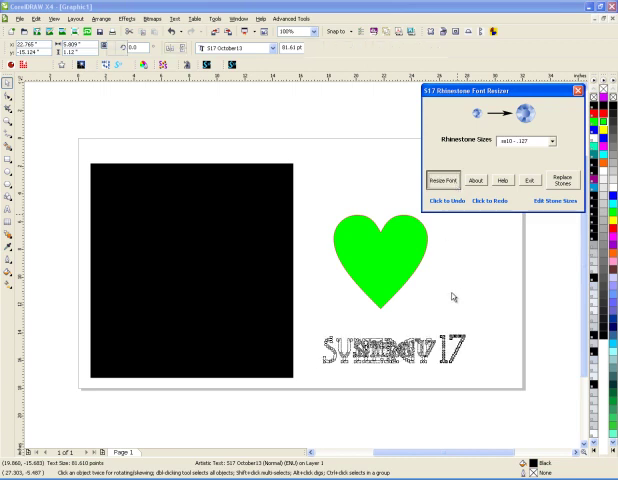
- Close the font tester and recolor the SYNERGY 17 text teal on the black square
click(444, 180)
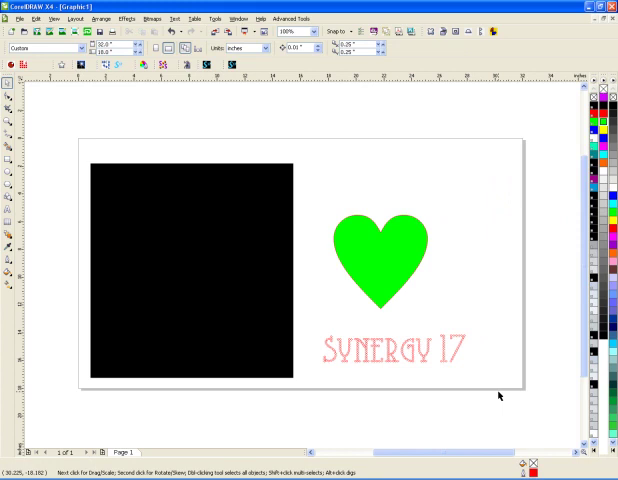
click(396, 348)
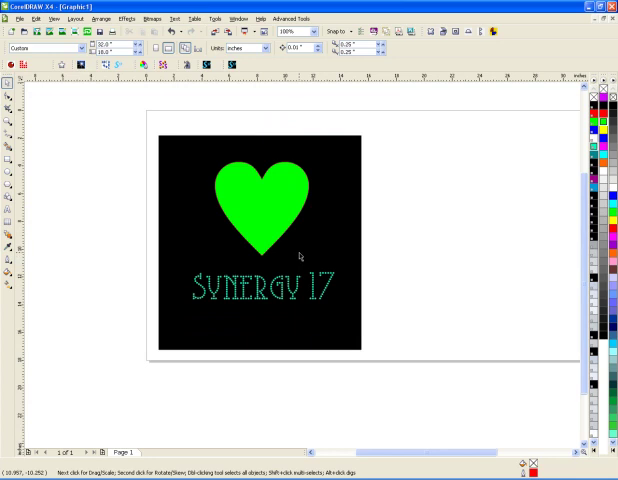
mouse_move(312, 232)
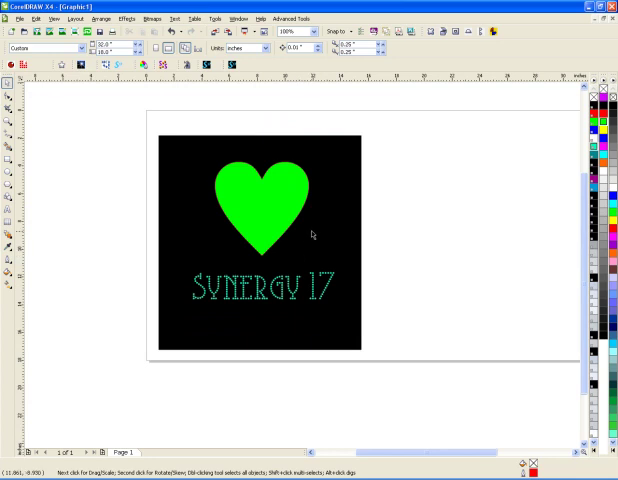
mouse_move(302, 216)
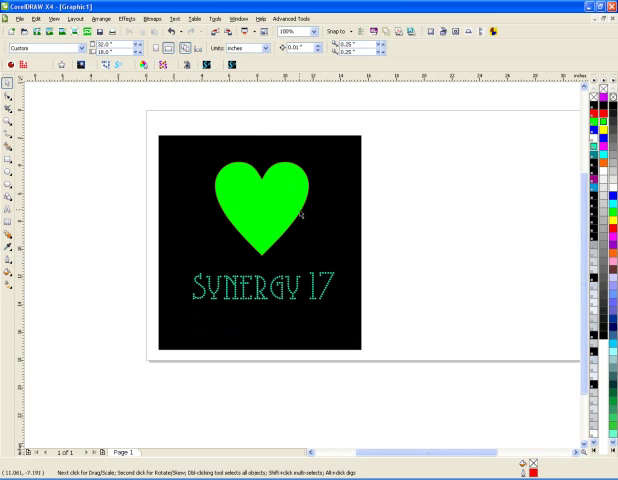
- Run the Synergy 17 Mockup Creator rhinestone effect on the SYNERGY 17 text
click(264, 204)
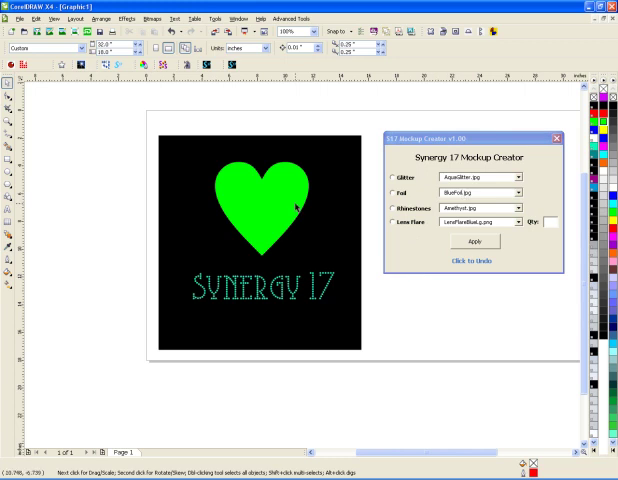
click(256, 204)
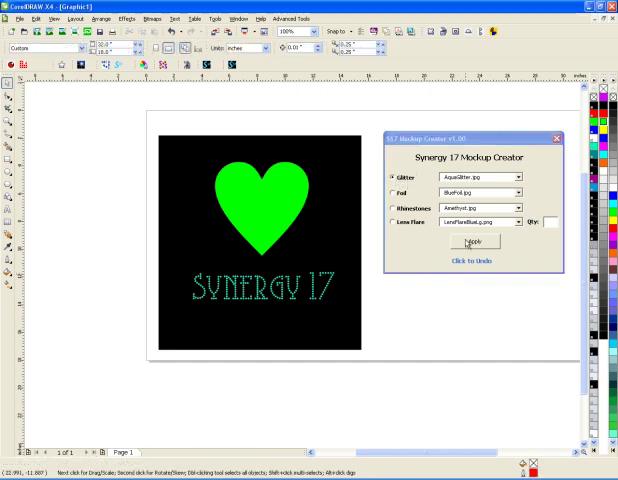
click(472, 242)
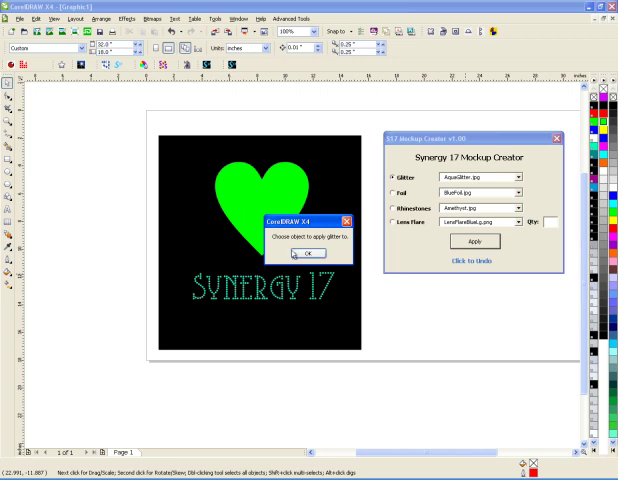
click(308, 252)
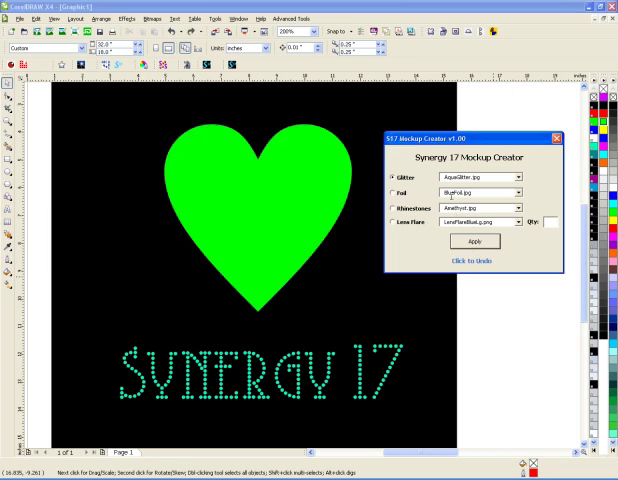
- Apply an orange foil effect from Mockup Creator to the heart
click(390, 192)
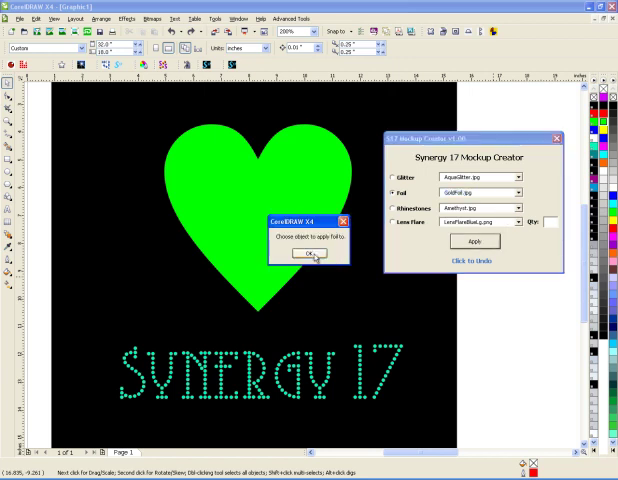
click(308, 256)
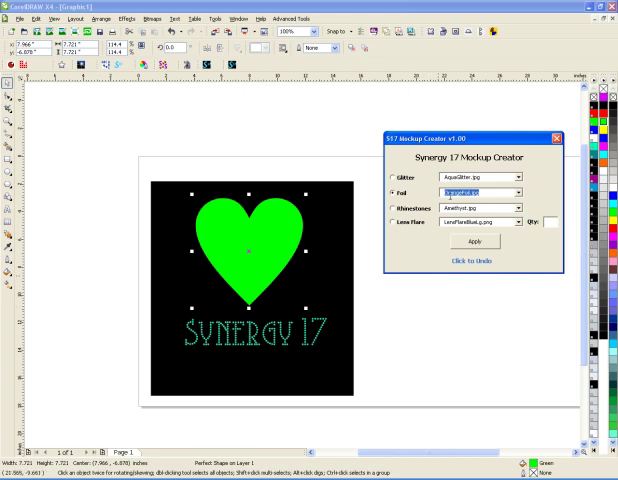
mouse_move(452, 300)
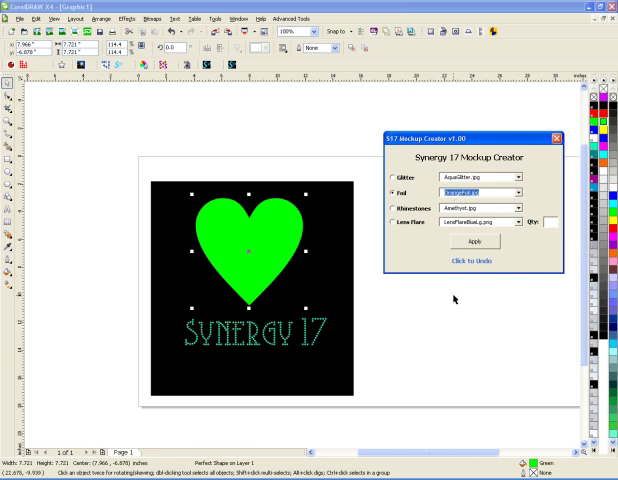
click(476, 240)
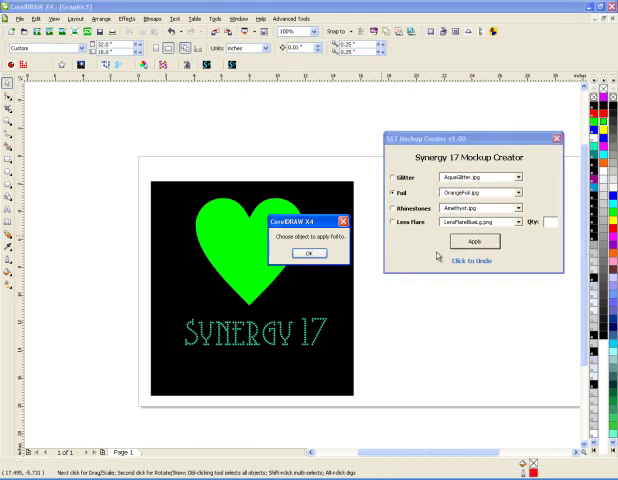
- Return the heart to solid green and start applying a teal effect to it
click(308, 252)
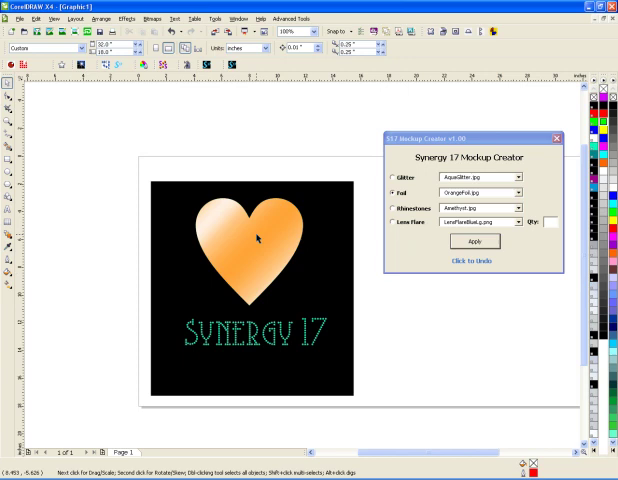
click(474, 240)
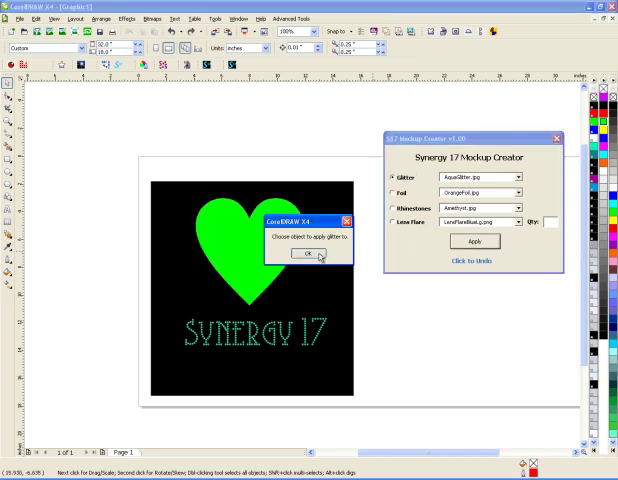
click(304, 254)
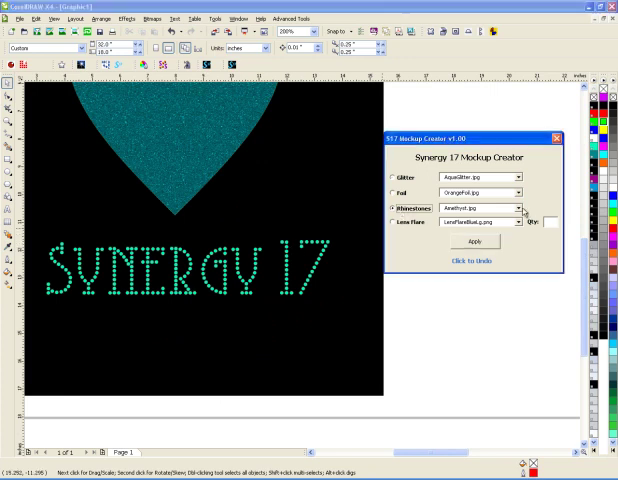
- Apply the crystal rhinestone image to the dotted SYNERGY 17 lettering and check it zoomed in
click(520, 208)
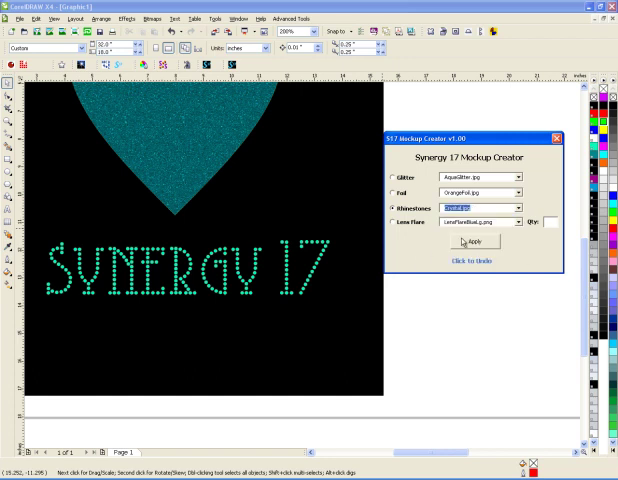
click(480, 208)
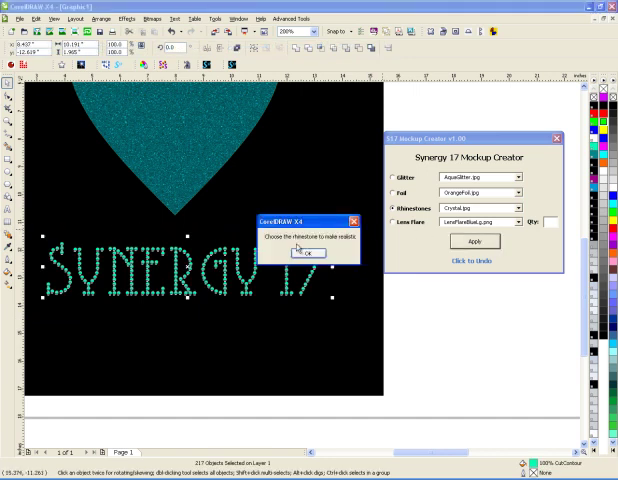
click(310, 252)
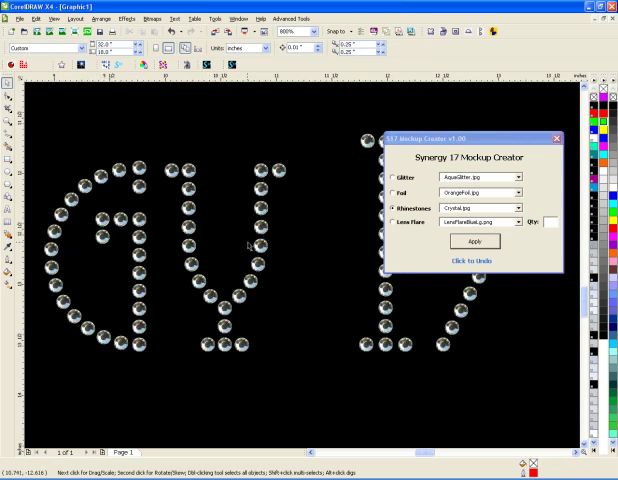
click(474, 240)
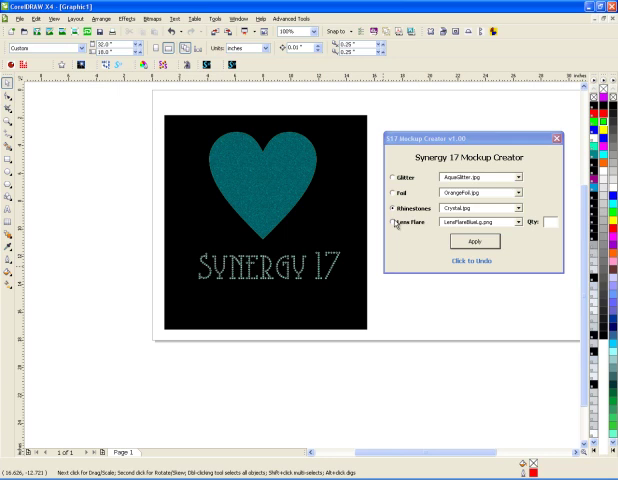
- Choose a Lens Flare image and place small white sparkles on the SYNERGY 17 text
click(392, 222)
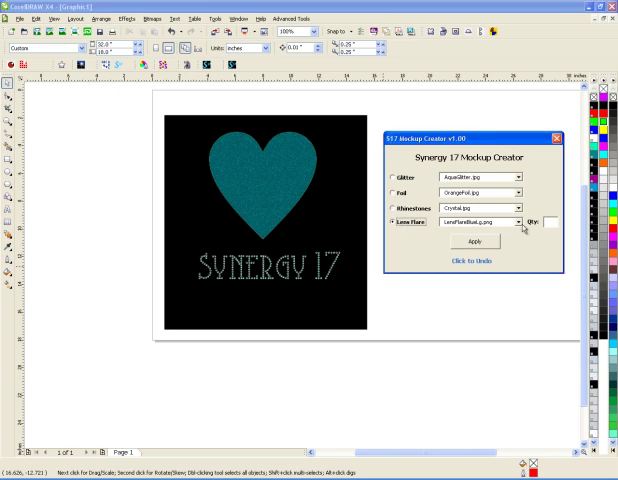
click(524, 224)
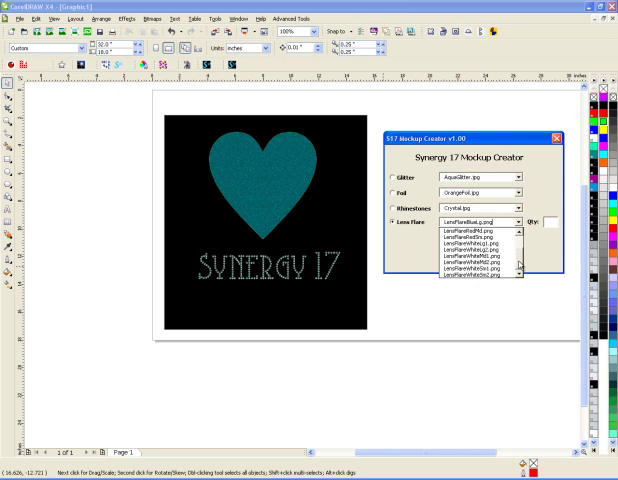
click(476, 284)
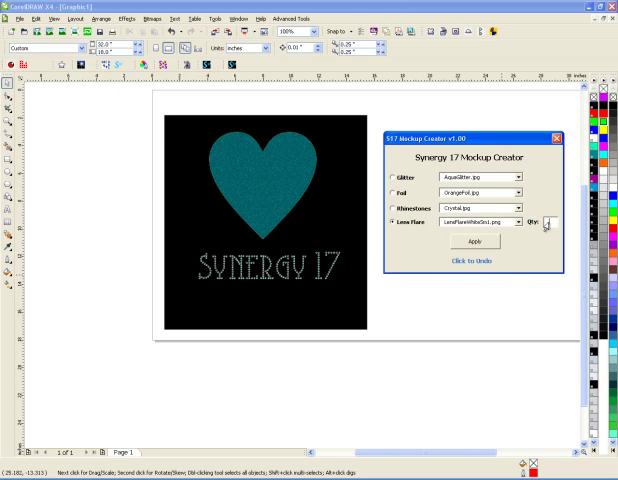
click(476, 240)
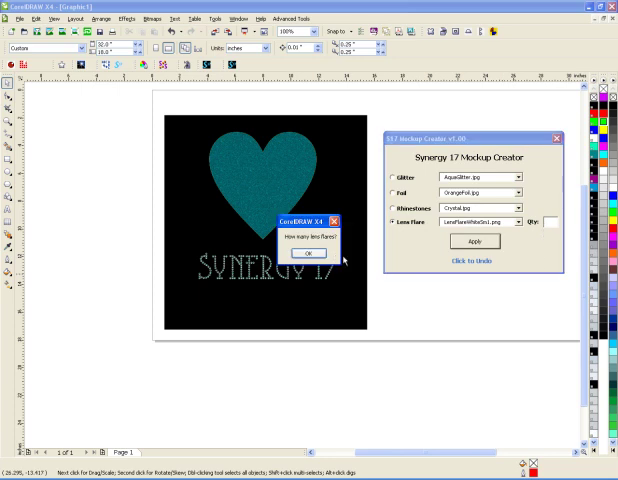
click(306, 252)
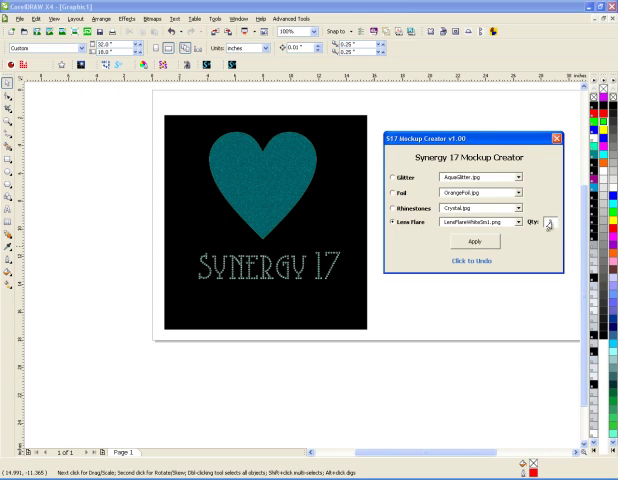
click(476, 240)
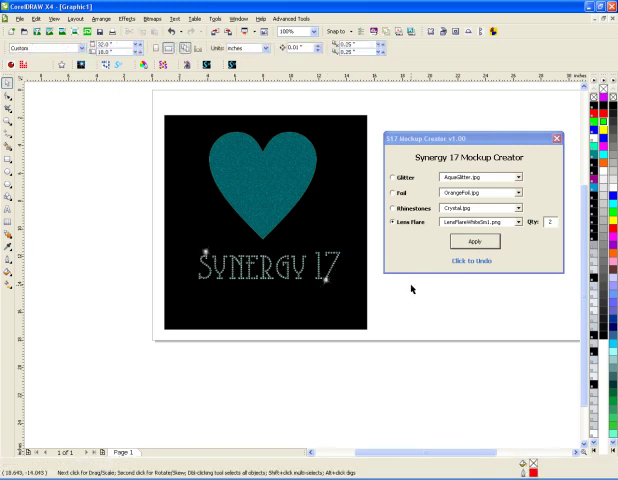
- Apply a different Lens Flare image scattering larger flares over the heart and text
click(520, 220)
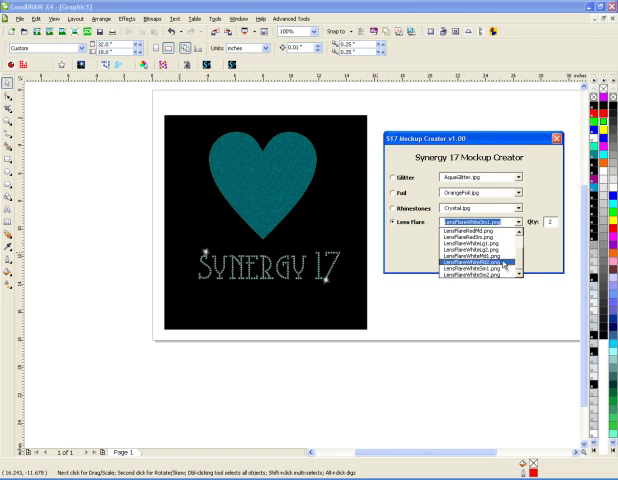
click(476, 268)
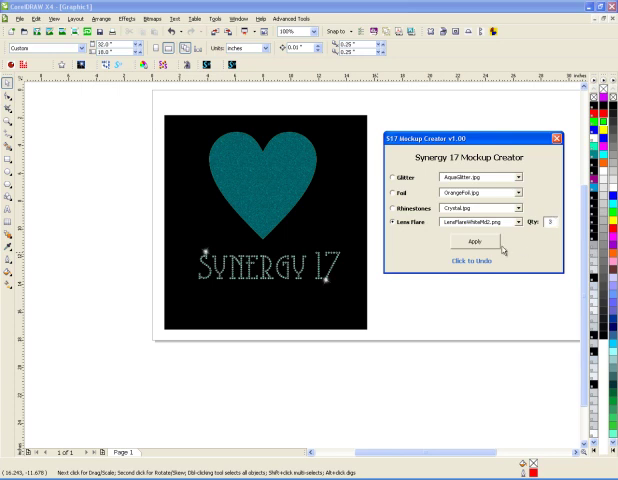
click(472, 240)
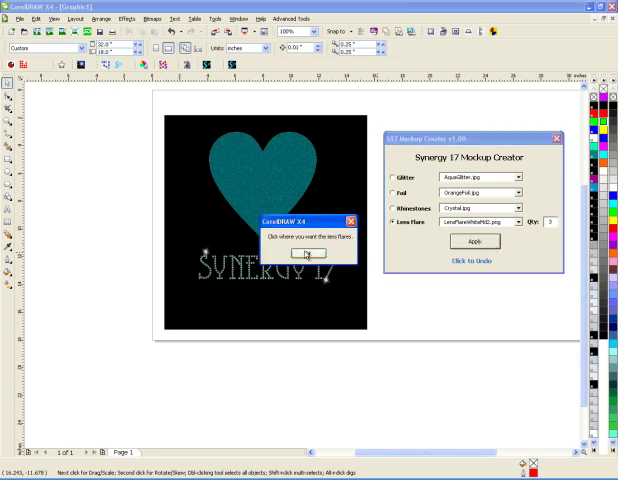
click(290, 280)
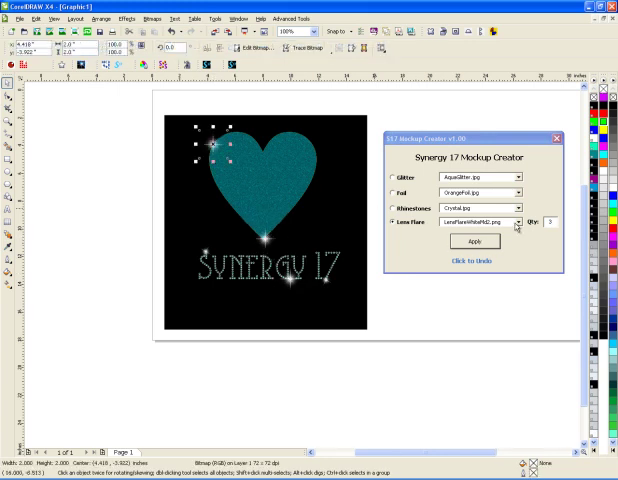
- Apply another Lens Flare image for bigger star-shaped flares and move the docker aside
click(520, 222)
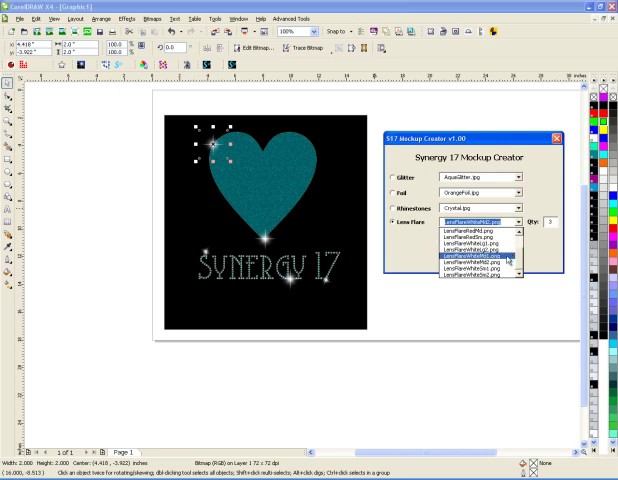
click(476, 260)
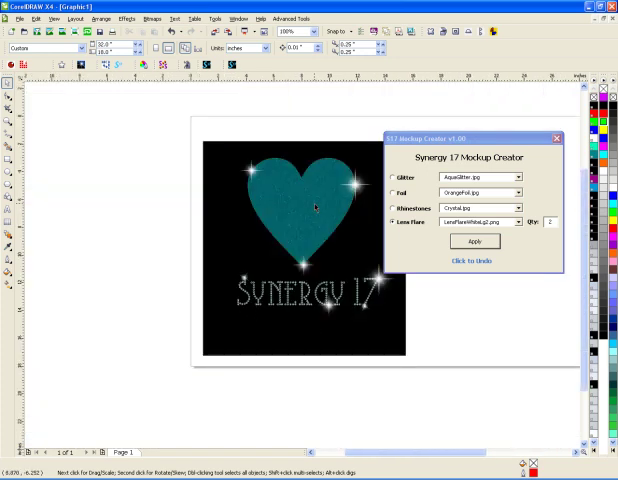
drag(470, 138, 484, 138)
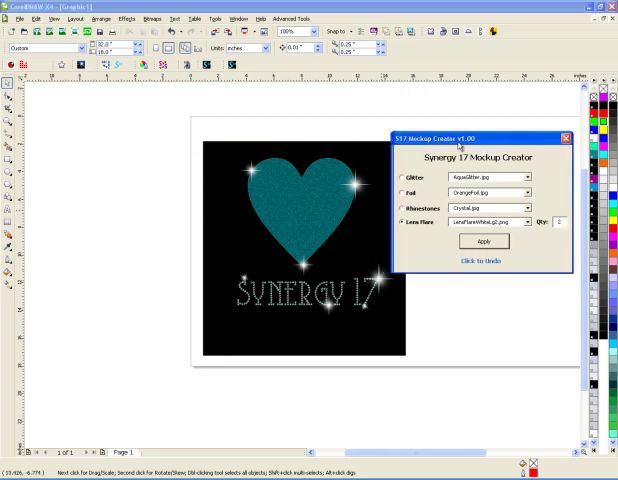
drag(480, 136, 472, 140)
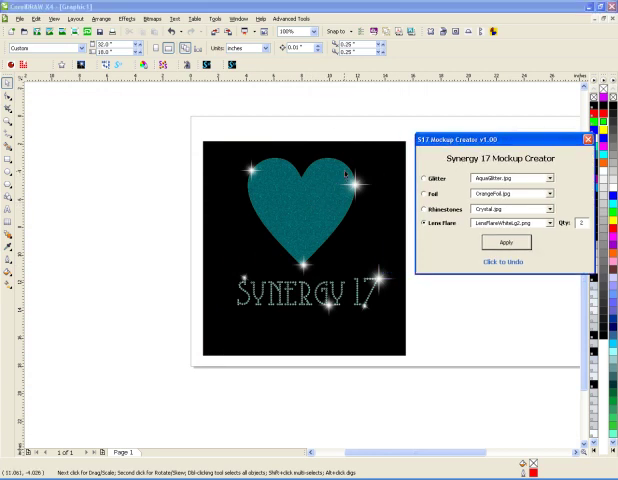